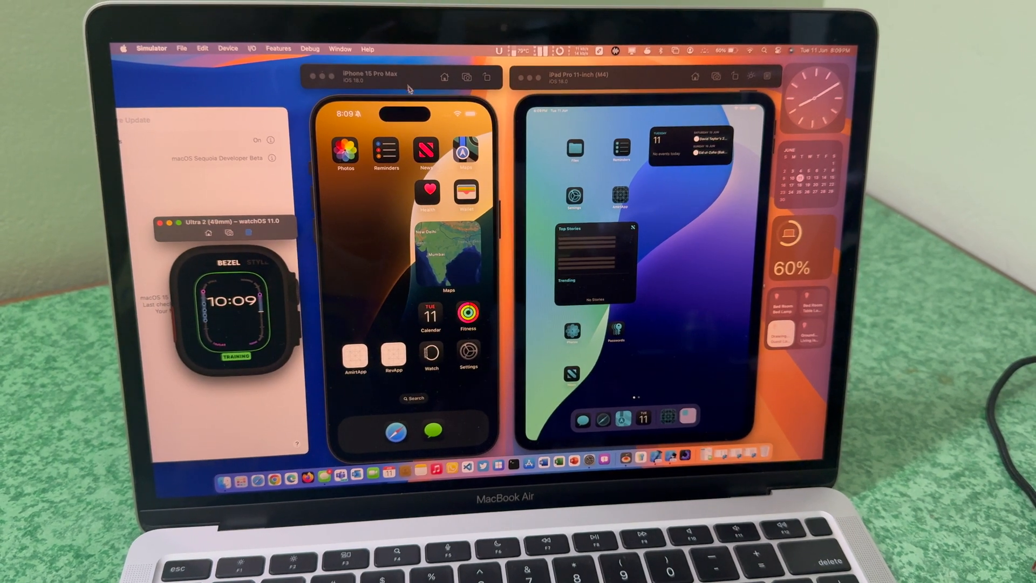
Run the iPhone 15 Pro Max, iPad 11-inch and Apple Watch Ultra simulators side by side
click(582, 78)
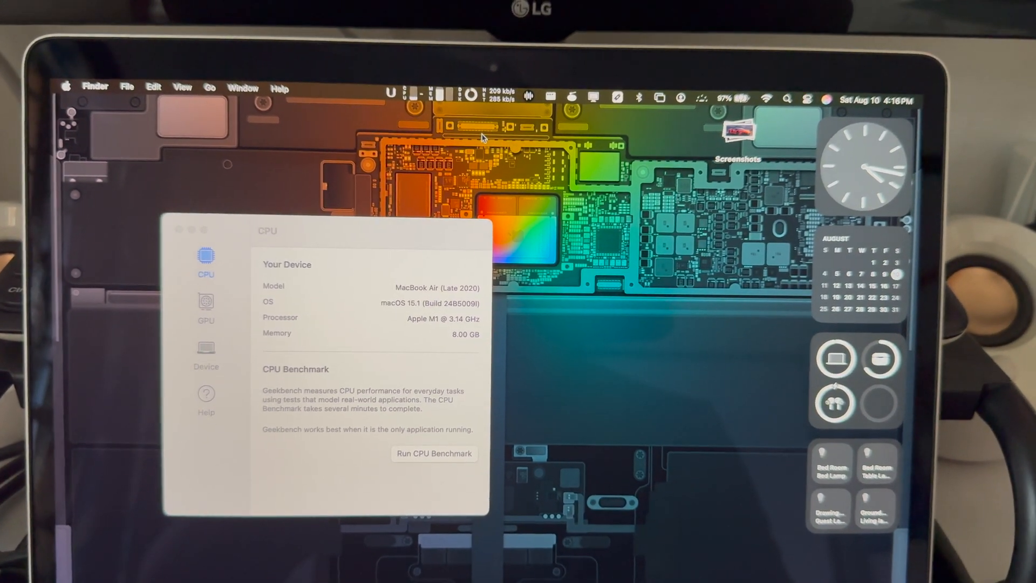
Show Geekbench 6's CPU page listing the Apple M1 processor and 8 GB memory
click(391, 98)
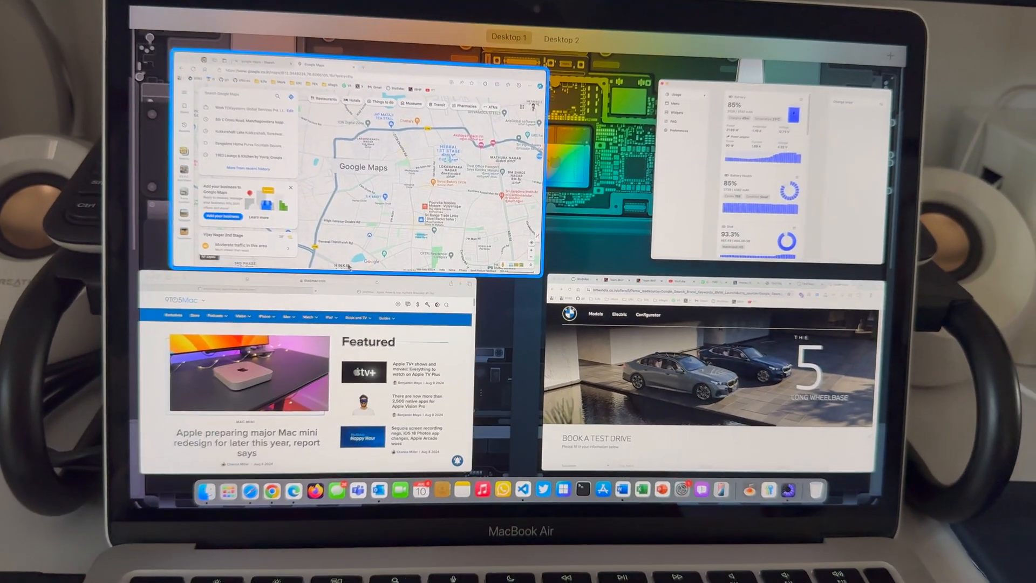
Spread out all open Desktop 1 windows in Mission Control
click(713, 370)
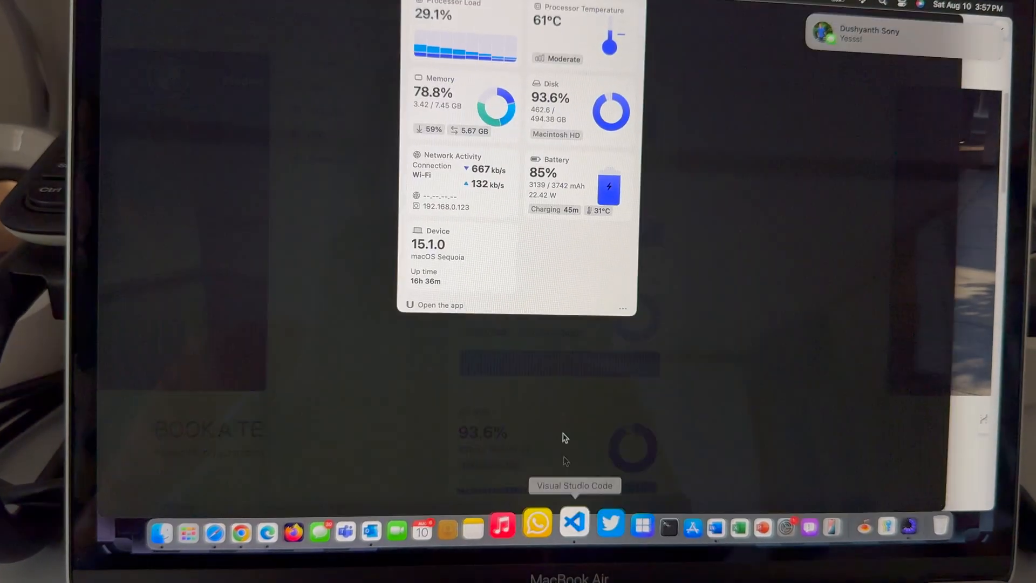
Launch Visual Studio Code from the Dock and bring up the system stats menu bar widget
click(573, 526)
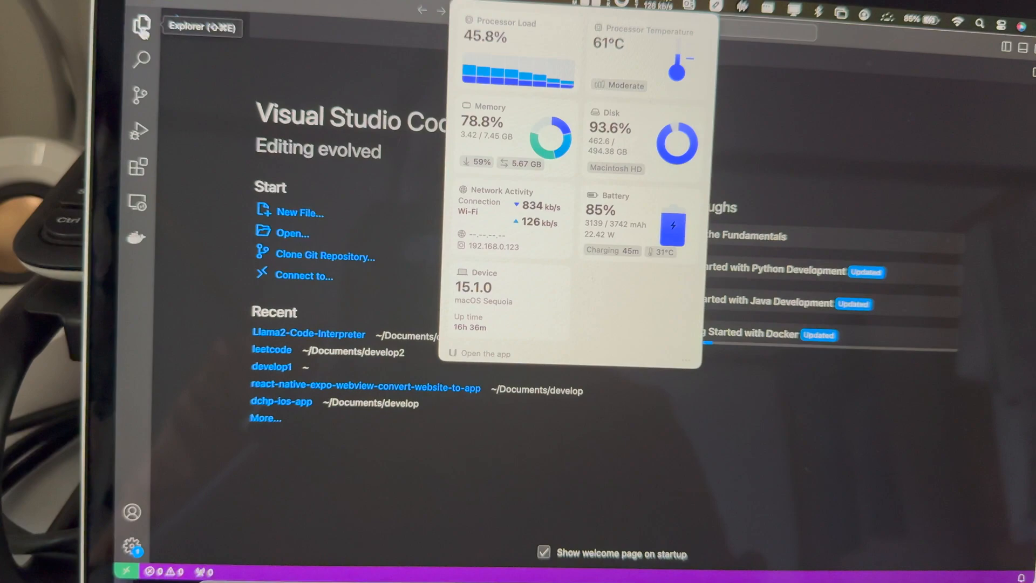
click(141, 24)
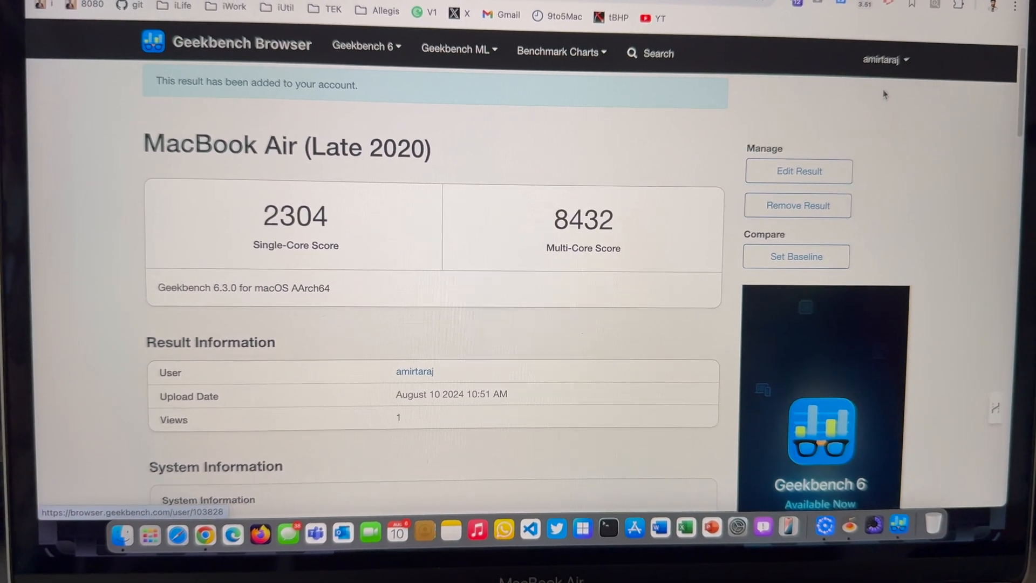
Open the account's Geekbench 6 CPU results list and scroll through past M1 scores
click(415, 371)
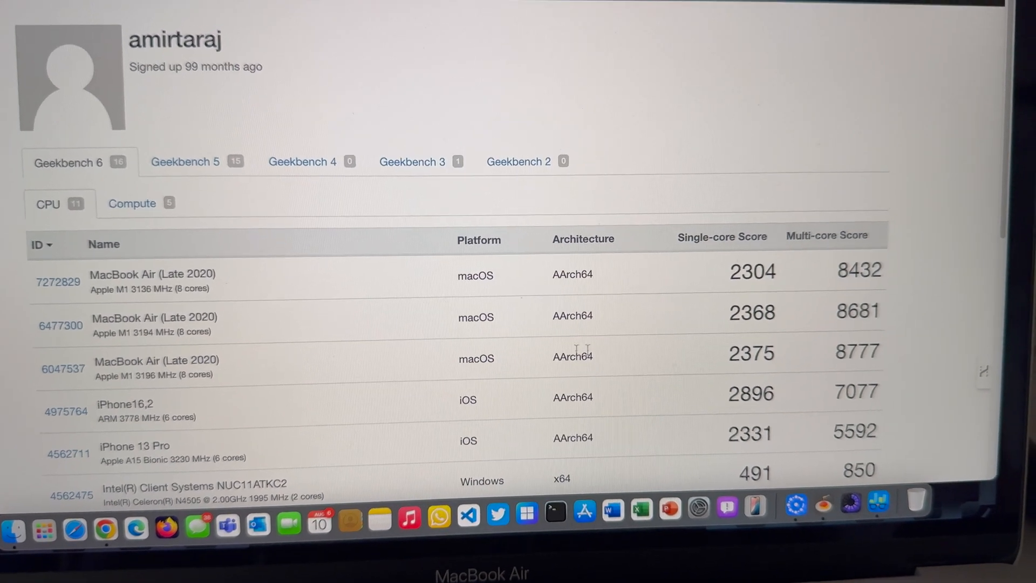
scroll(down, 3)
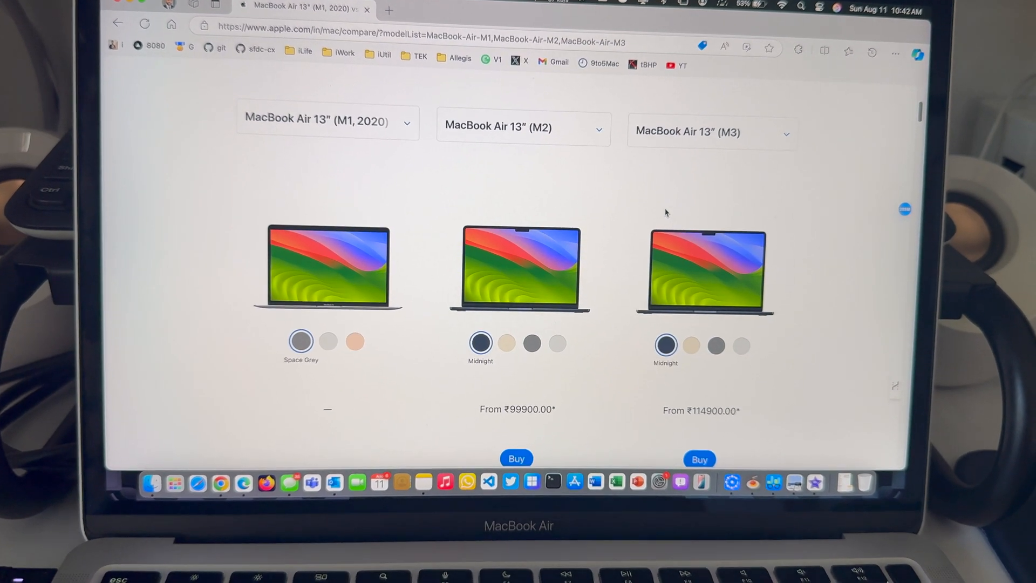
Scroll the M1, M2 and M3 MacBook Air comparison down to the Quick Look section
scroll(down, 3)
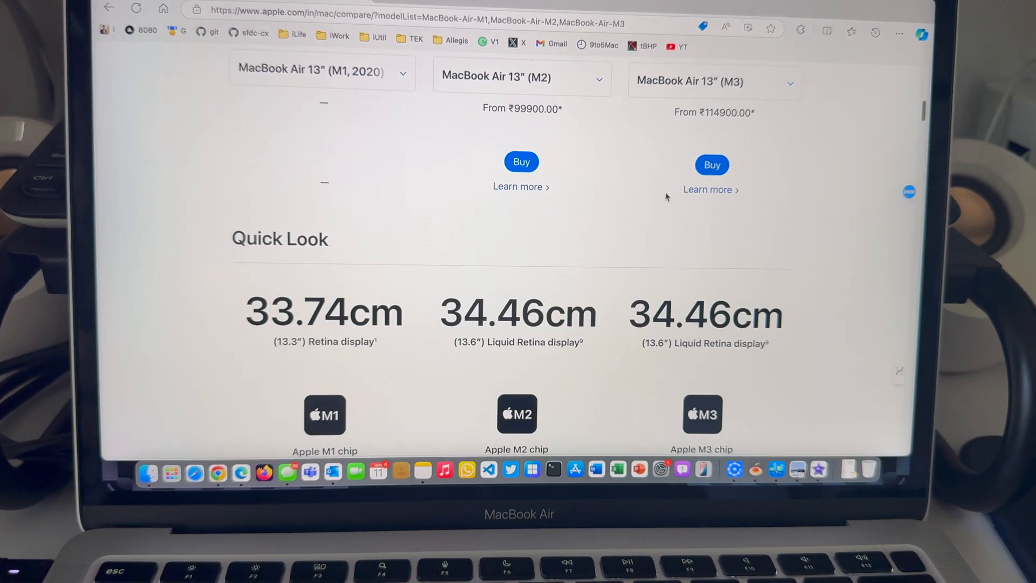
scroll(down, 3)
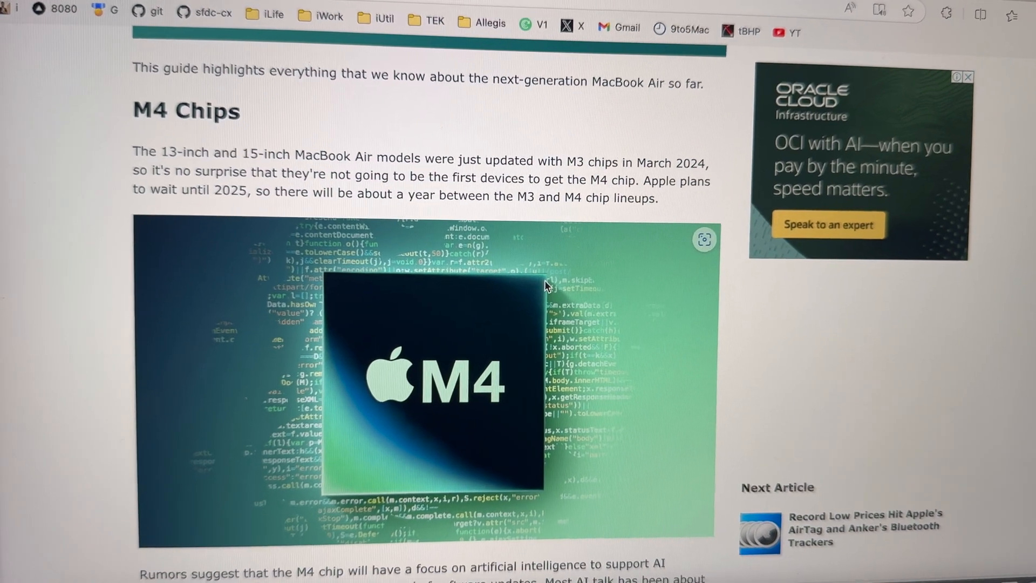
Scroll through the MacRumors article on M4 outperforming M3 by up to 25%
scroll(down, 3)
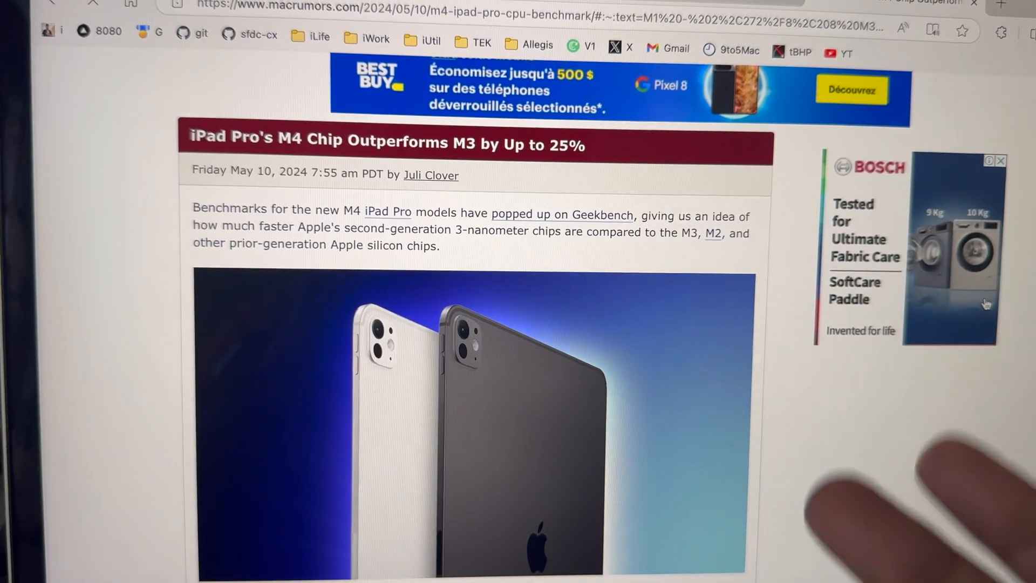
scroll(down, 3)
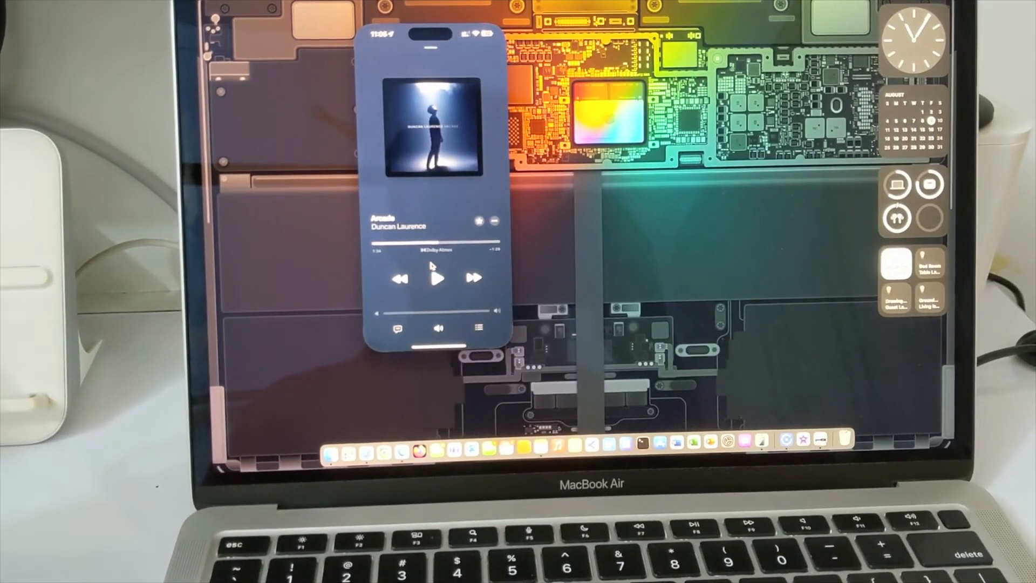
Show AirPlay output devices for the Arcade track on the mirrored iPhone
click(437, 278)
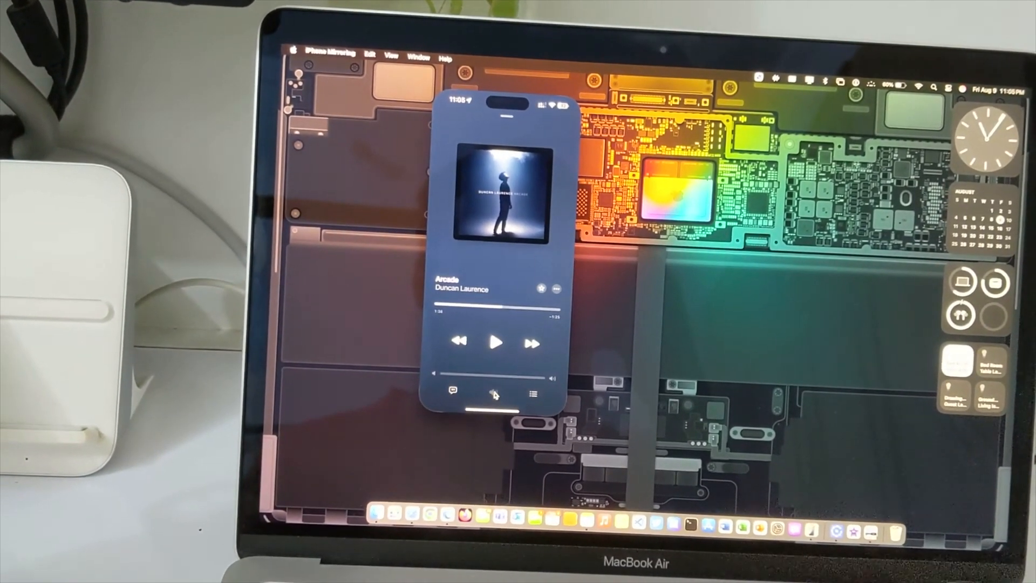
click(494, 395)
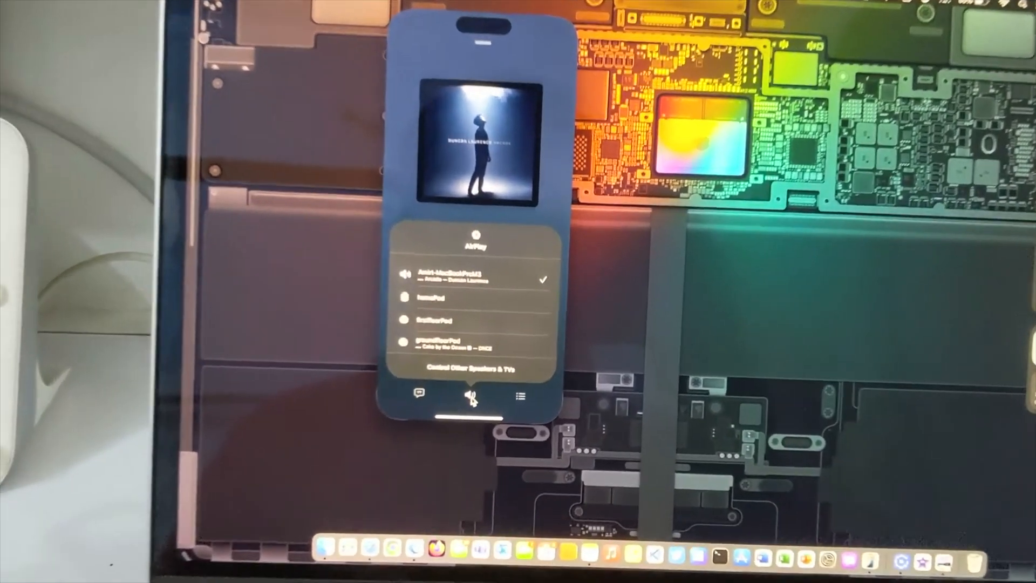
click(471, 396)
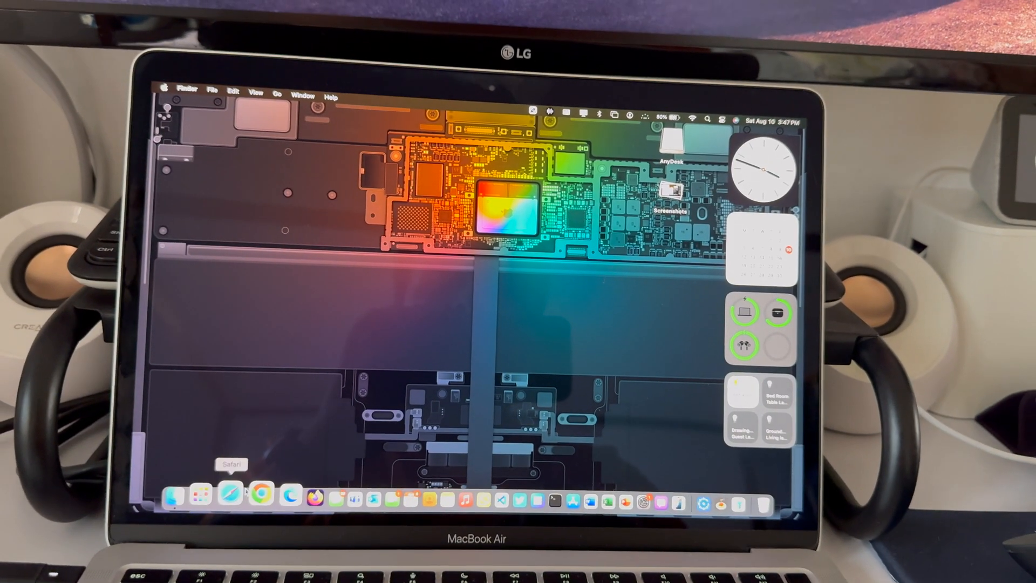
Open Safari and browse its start page, then open Google Chrome to a blank new tab
click(211, 493)
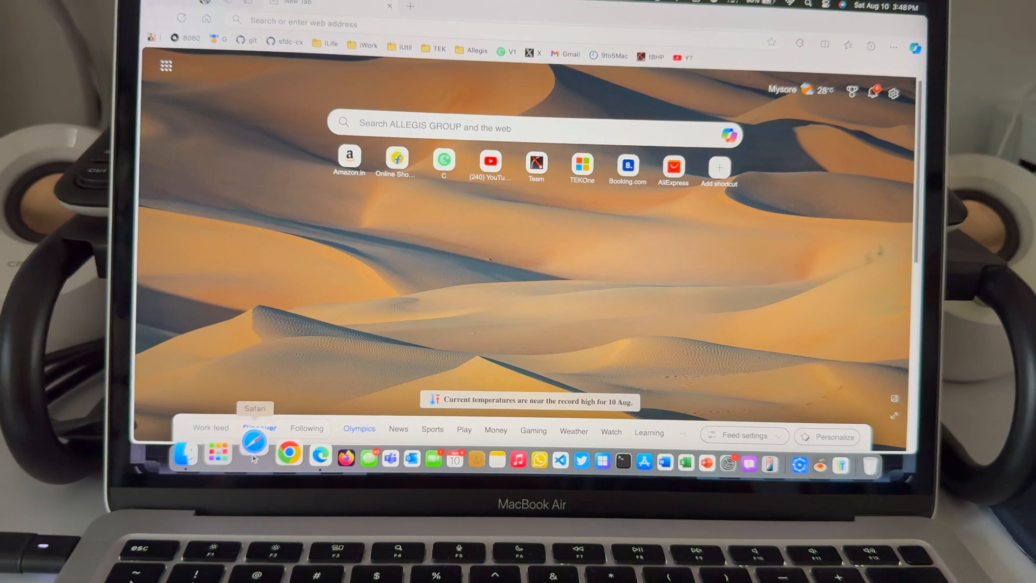
click(254, 455)
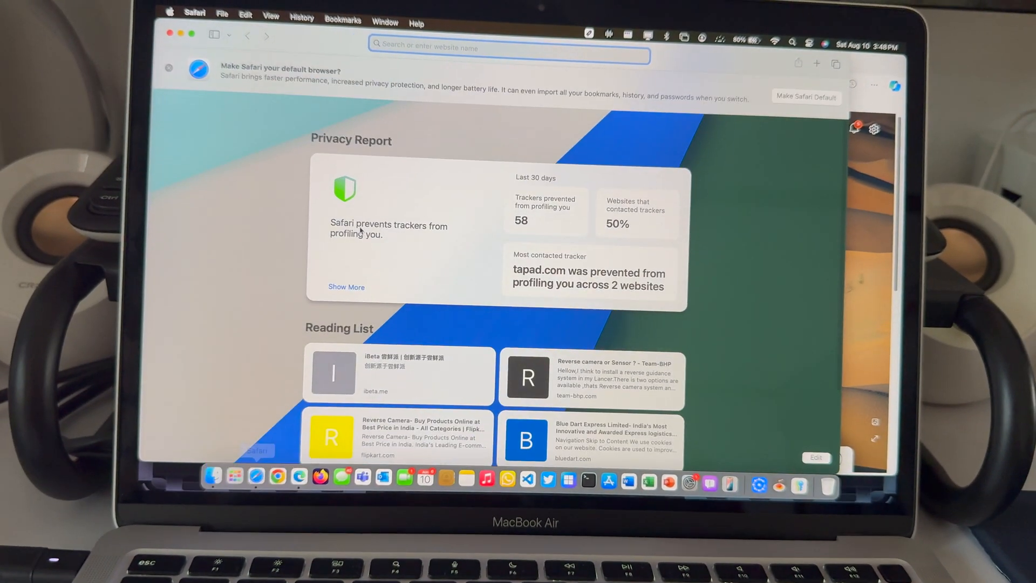
scroll(up, 3)
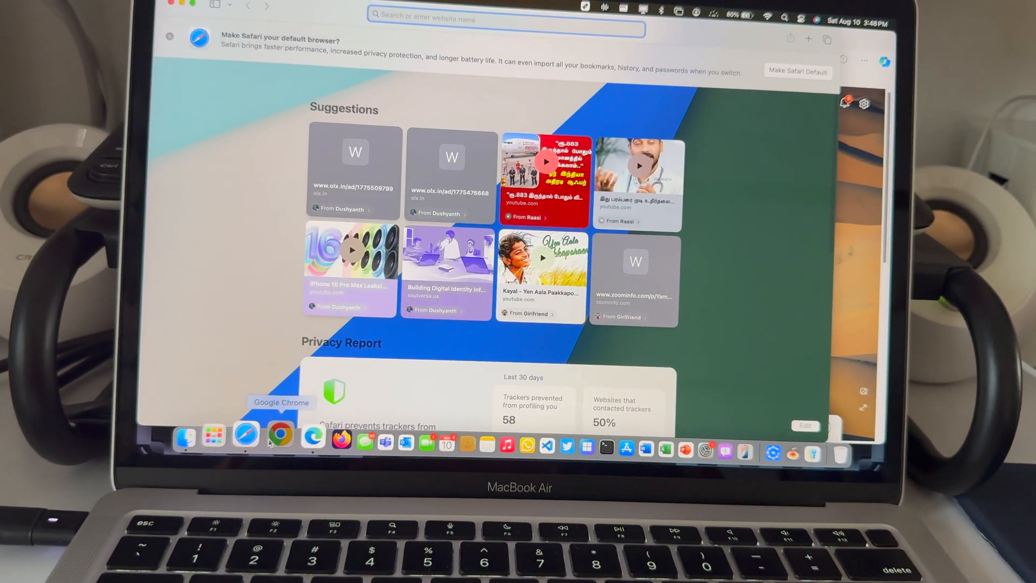
click(279, 437)
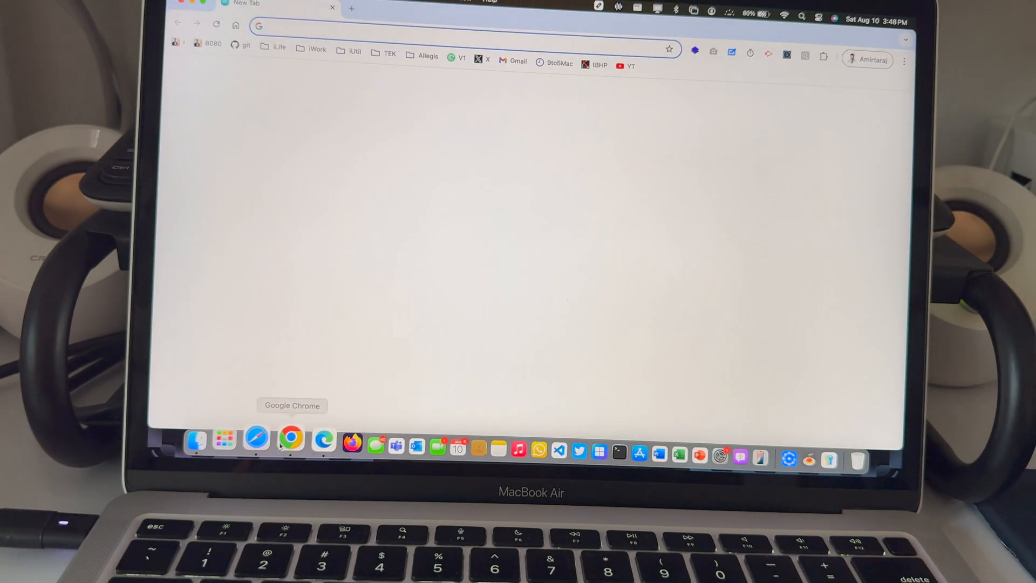